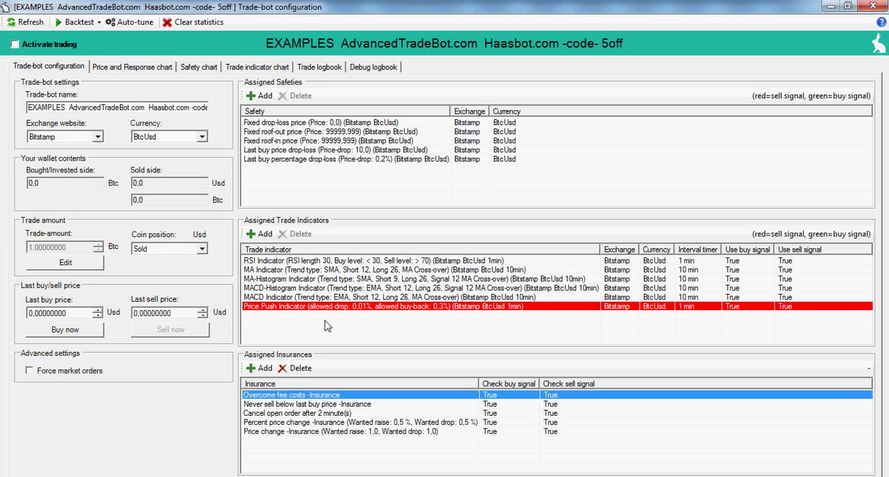
{"action": "mouse_move", "coordinate": [378, 117]}
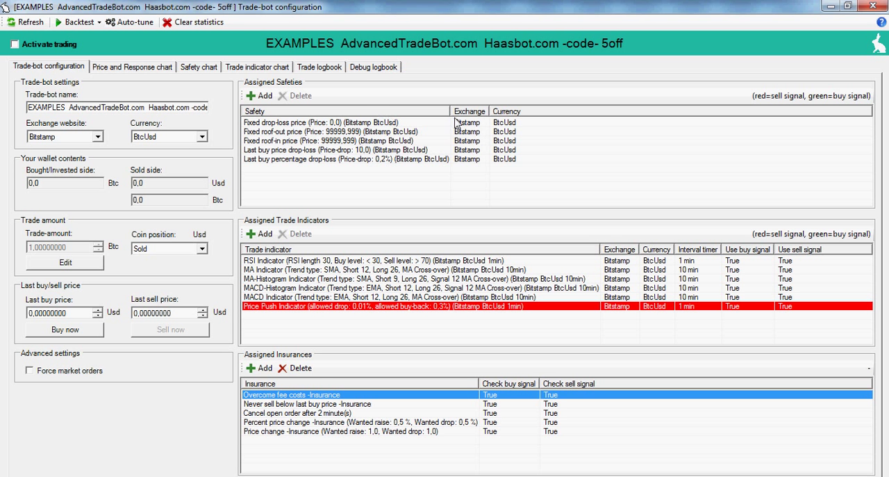
{"action": "mouse_move", "coordinate": [451, 167]}
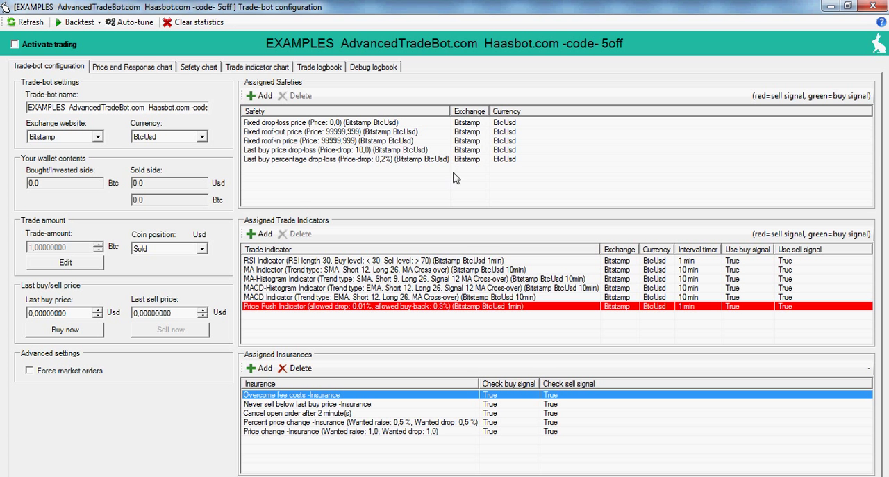
{"action": "mouse_move", "coordinate": [455, 168]}
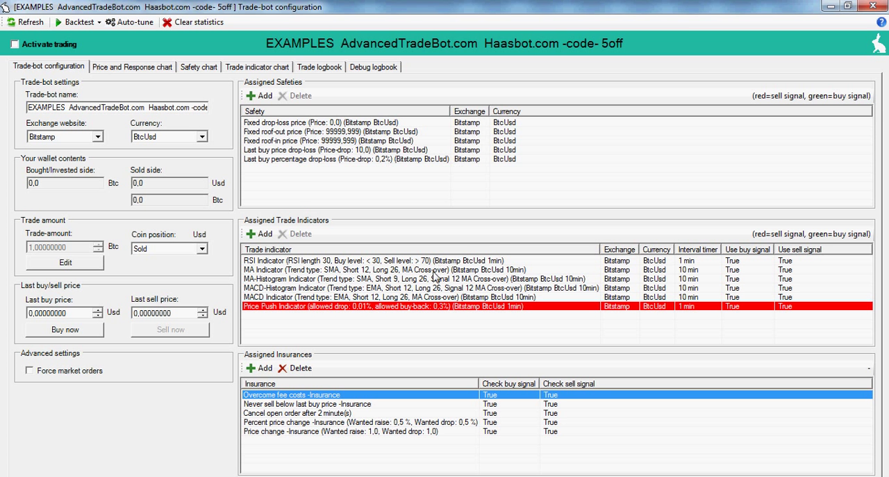
{"action": "mouse_move", "coordinate": [444, 326]}
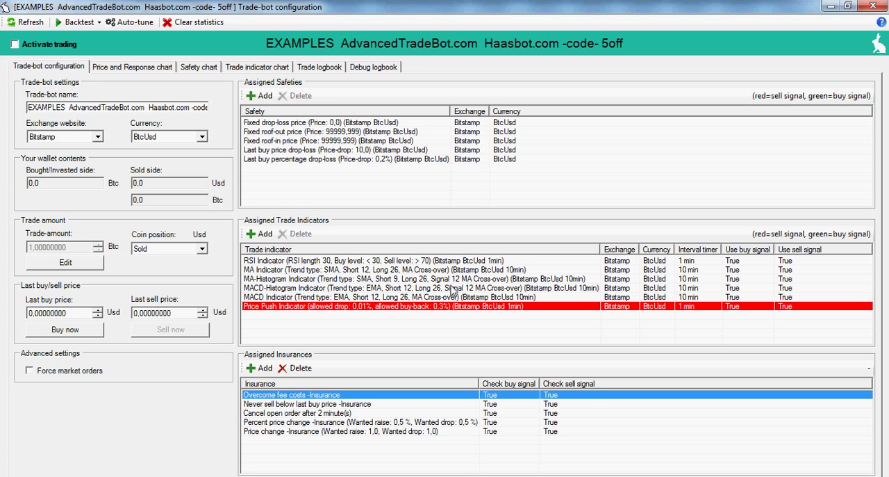
{"action": "mouse_move", "coordinate": [456, 311]}
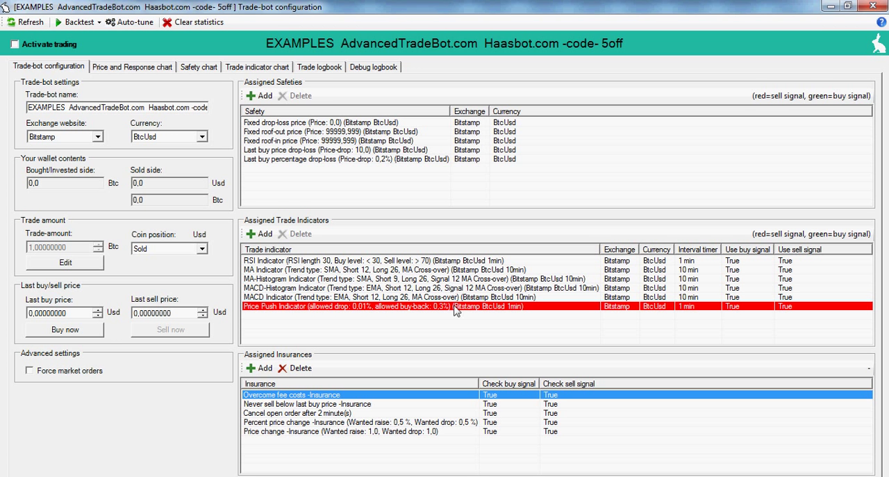
{"action": "mouse_move", "coordinate": [444, 426]}
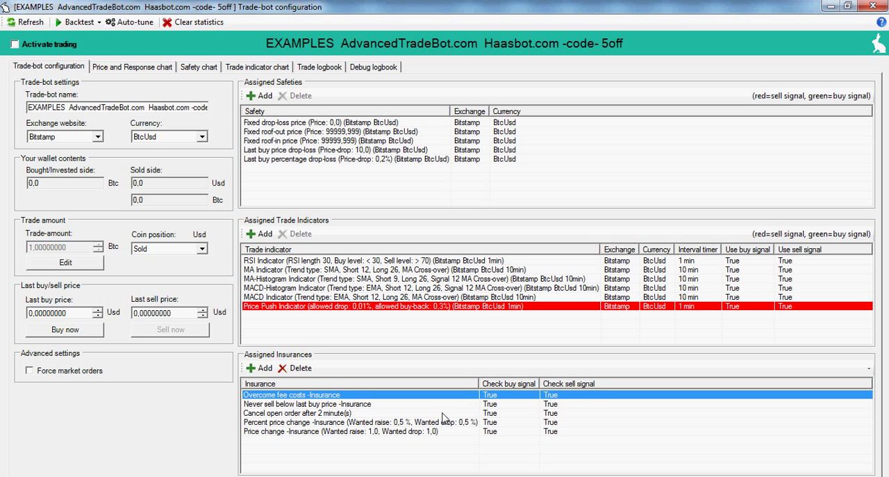
{"action": "mouse_move", "coordinate": [444, 406]}
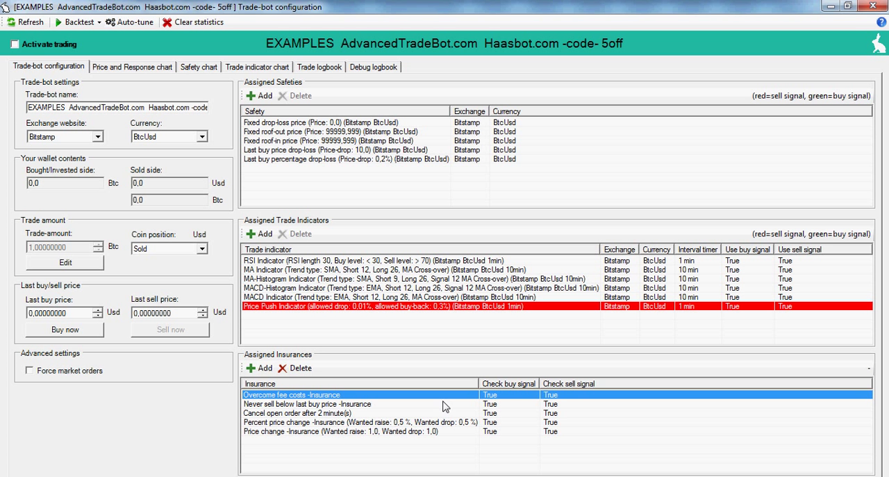
{"action": "mouse_move", "coordinate": [313, 136]}
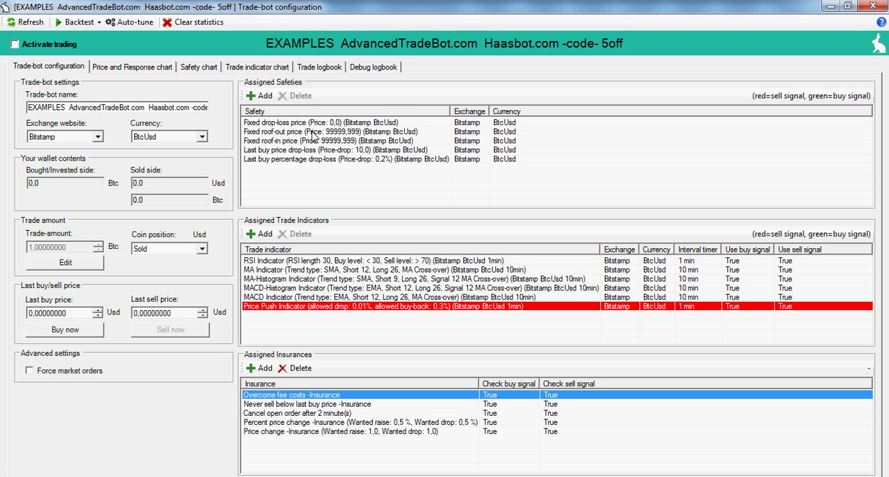
- Select the Fixed drop-loss price safety, then the Last buy percentage drop-loss safety
{"action": "left_click", "coordinate": [319, 122]}
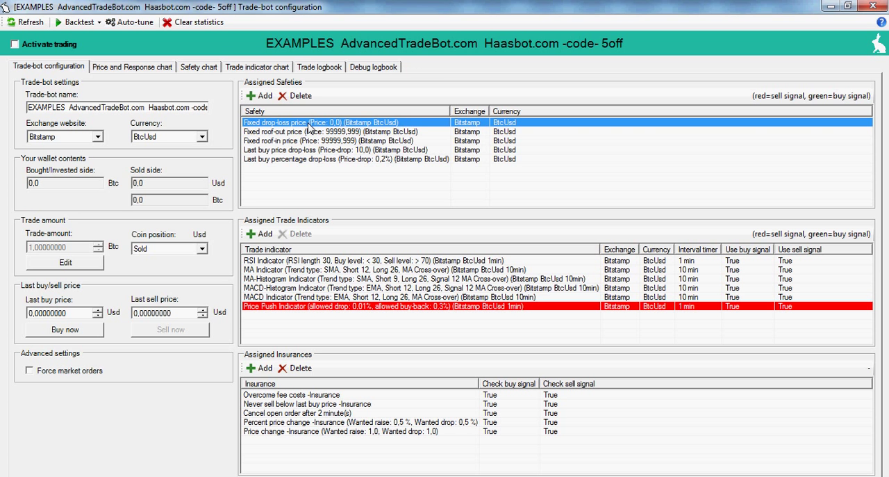
{"action": "left_click", "coordinate": [330, 131]}
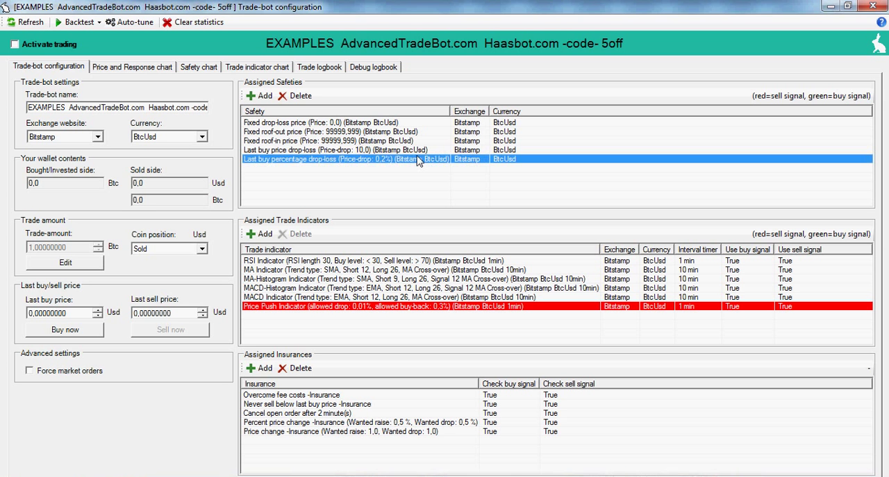
{"action": "mouse_move", "coordinate": [460, 248]}
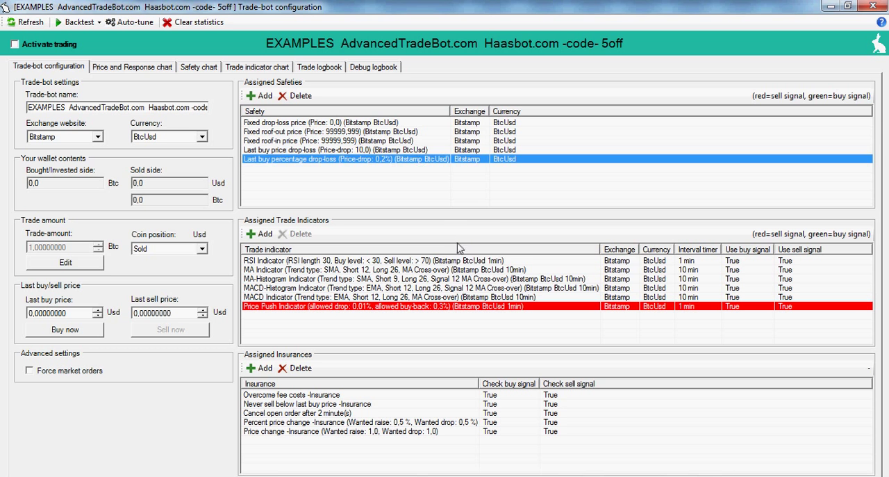
- Select the MA, MA-Histogram and RSI indicators in turn, ending back on MA Indicator
{"action": "left_click", "coordinate": [417, 270]}
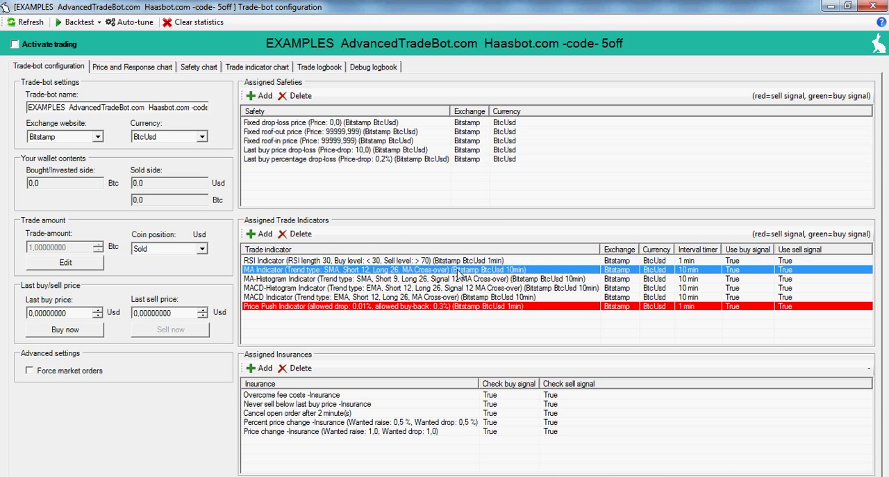
{"action": "left_click", "coordinate": [417, 279]}
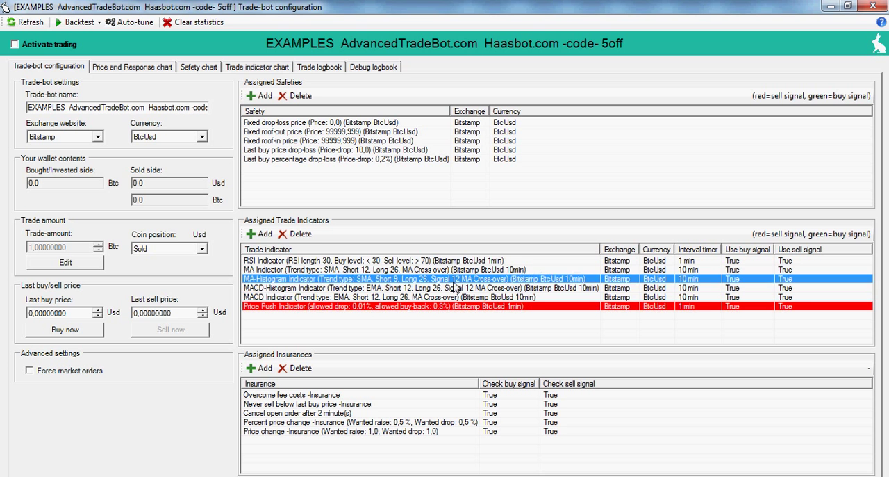
{"action": "left_click", "coordinate": [417, 260]}
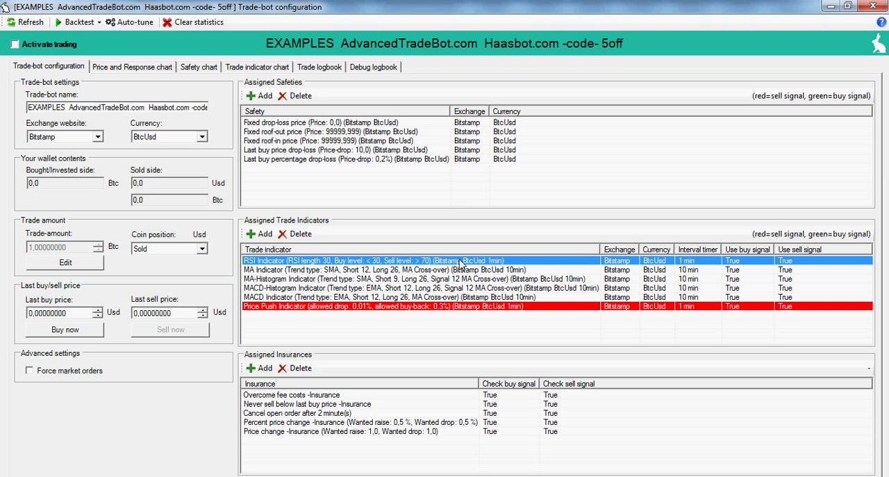
{"action": "mouse_move", "coordinate": [437, 281]}
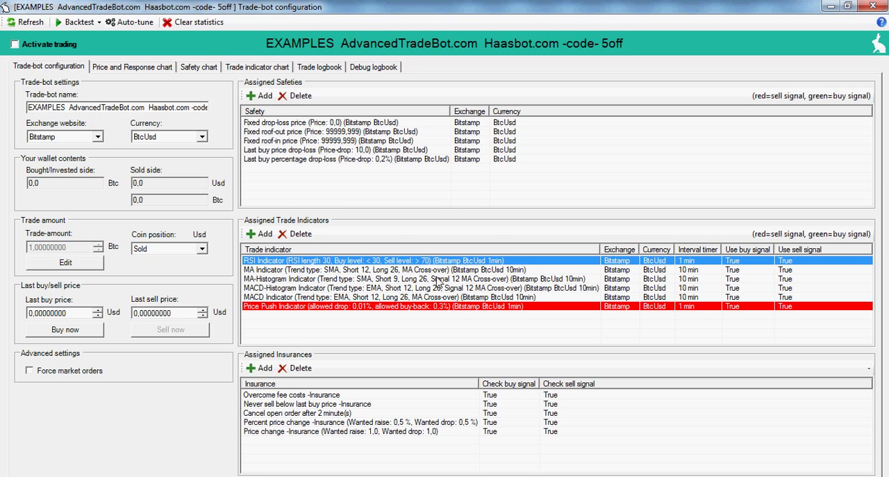
{"action": "left_click", "coordinate": [430, 270]}
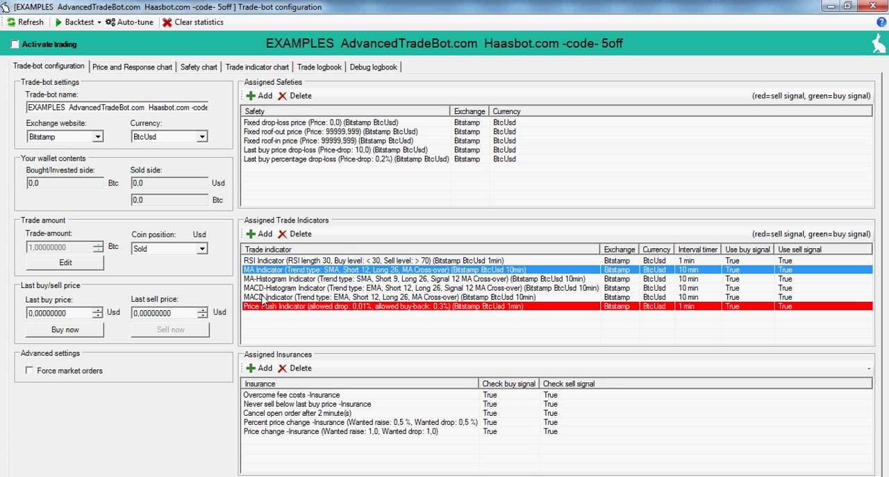
{"action": "mouse_move", "coordinate": [271, 270]}
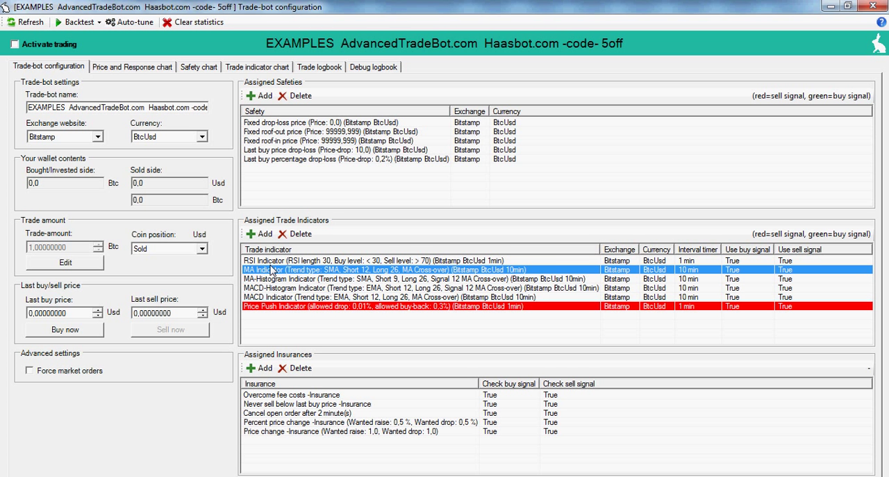
{"action": "mouse_move", "coordinate": [318, 341]}
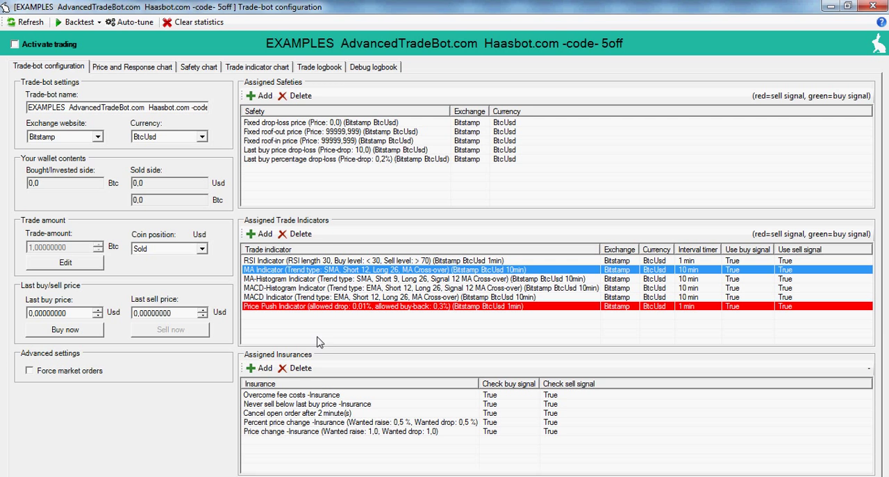
{"action": "mouse_move", "coordinate": [325, 397]}
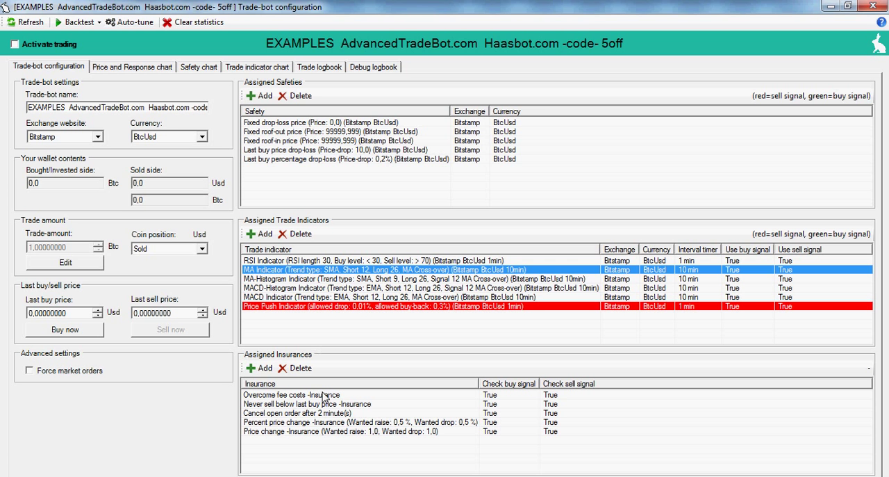
- Select the Overcome fee costs -Insurance row in Assigned Insurances
{"action": "left_click", "coordinate": [292, 394]}
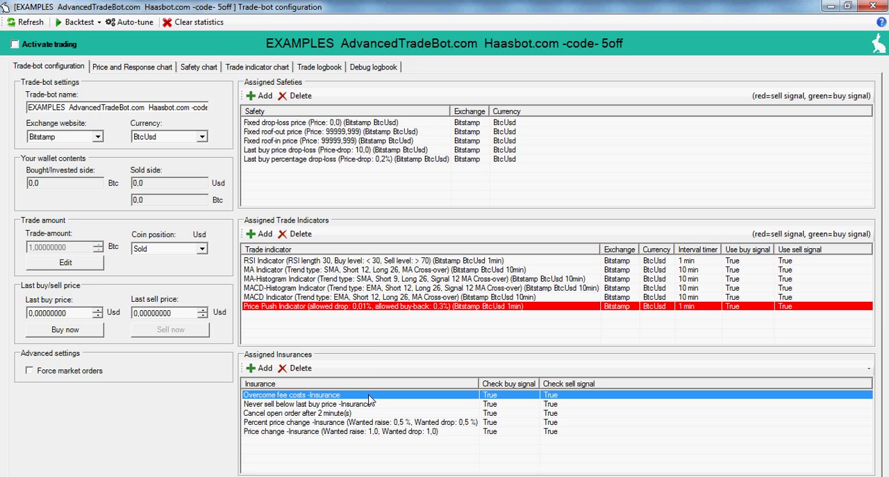
- Select the 0.2% Last buy percentage drop-loss row in Assigned Safeties
{"action": "left_click", "coordinate": [378, 260]}
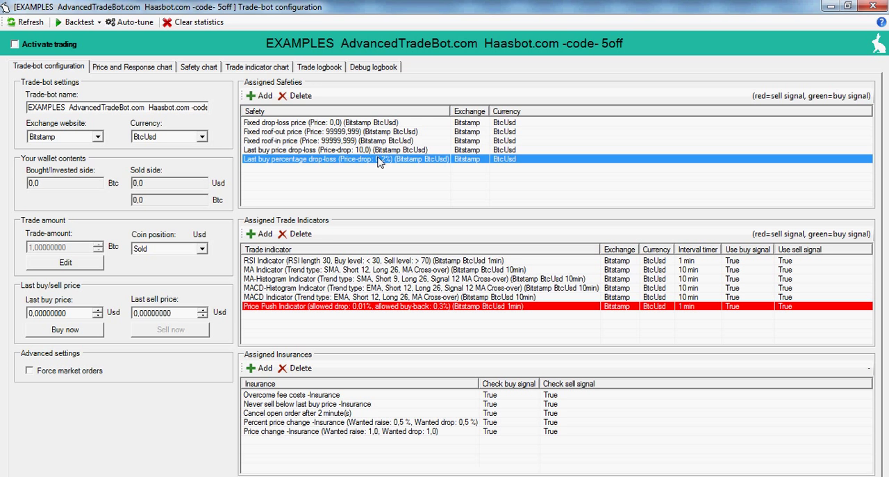
{"action": "mouse_move", "coordinate": [333, 275]}
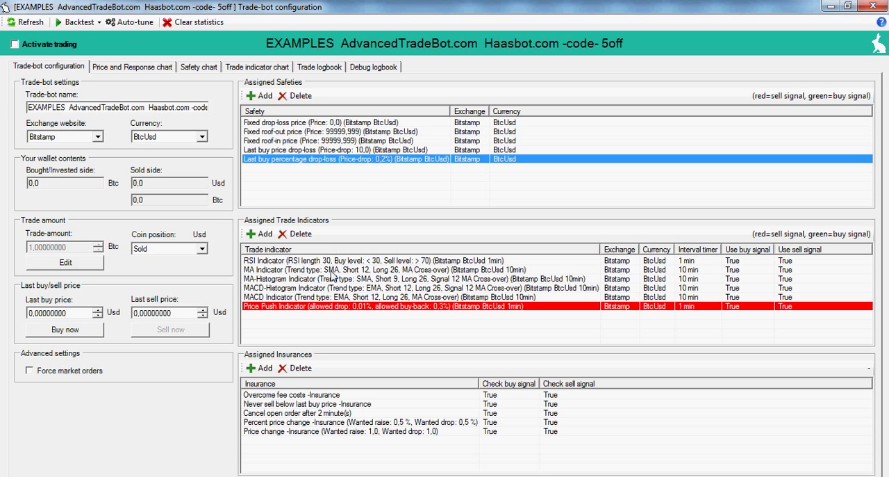